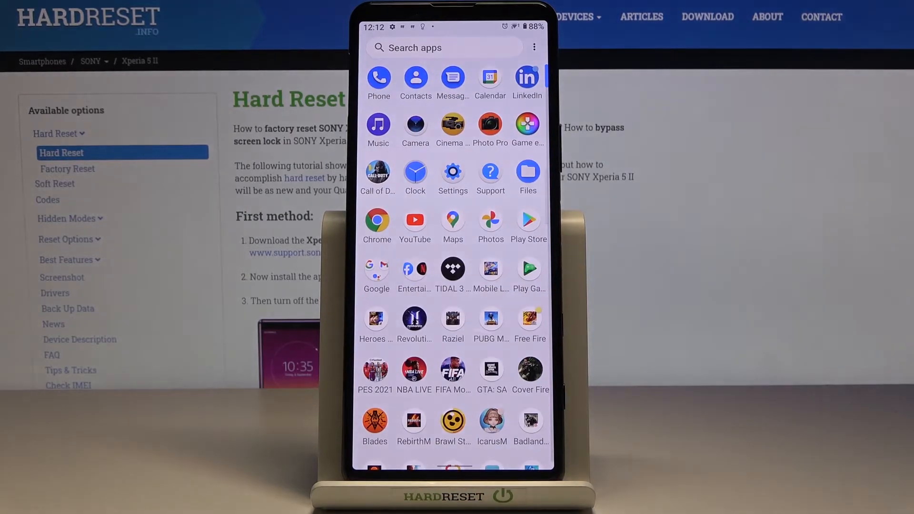
Step: Go to the Display page of Settings showing brightness, sleep and font size
click(454, 171)
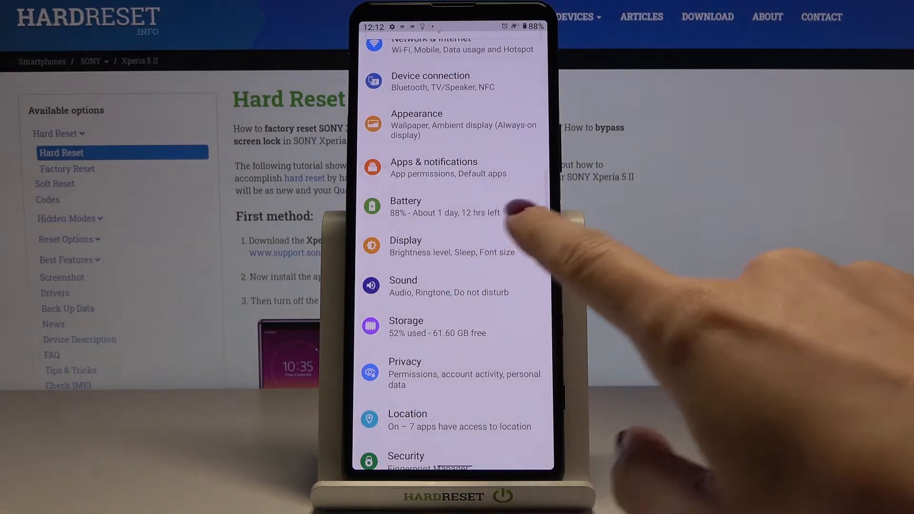
click(405, 245)
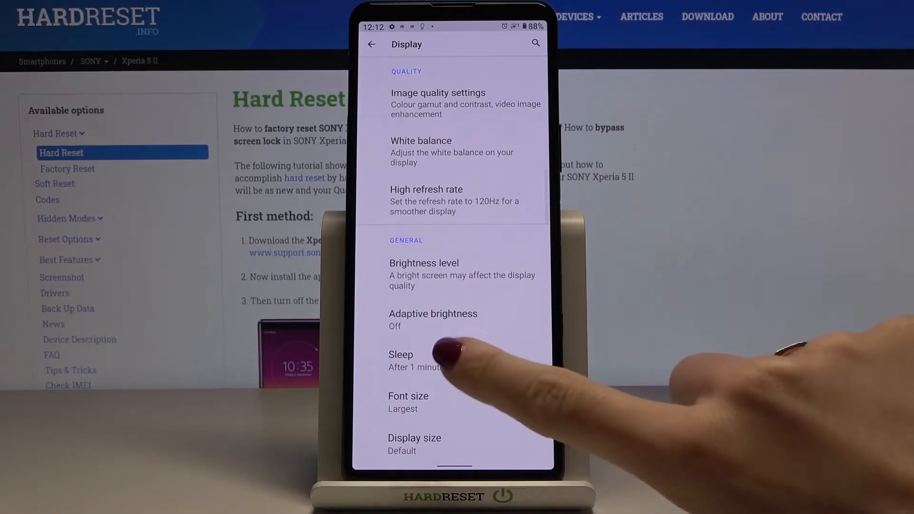
Step: Set the Sleep timeout to 5 minutes of inactivity and return to the home screen
click(401, 355)
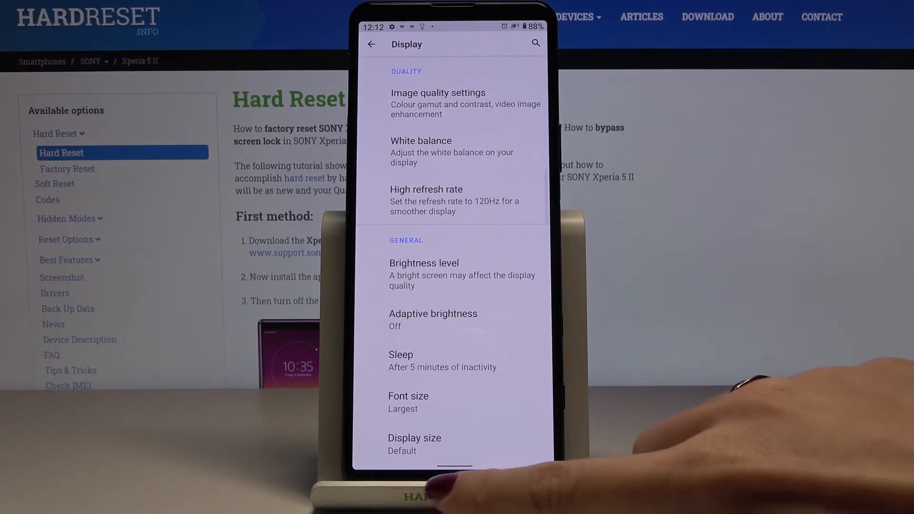
key(home)
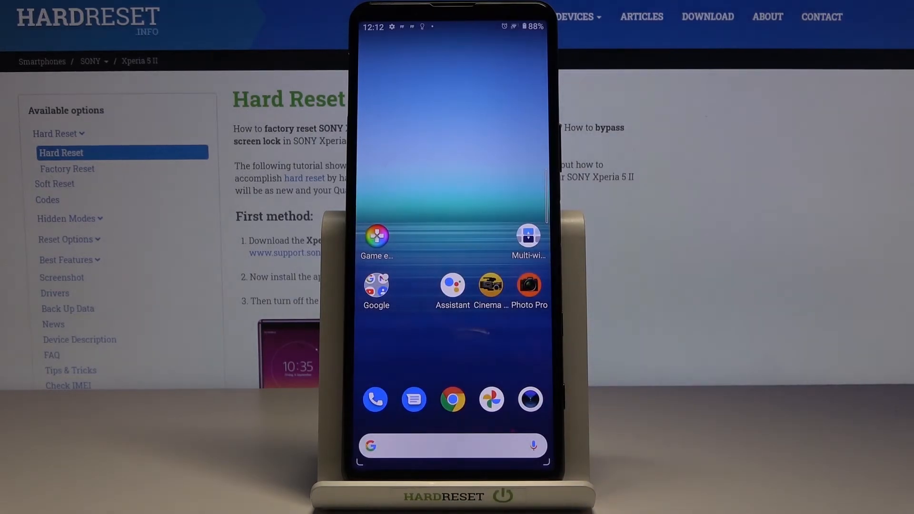